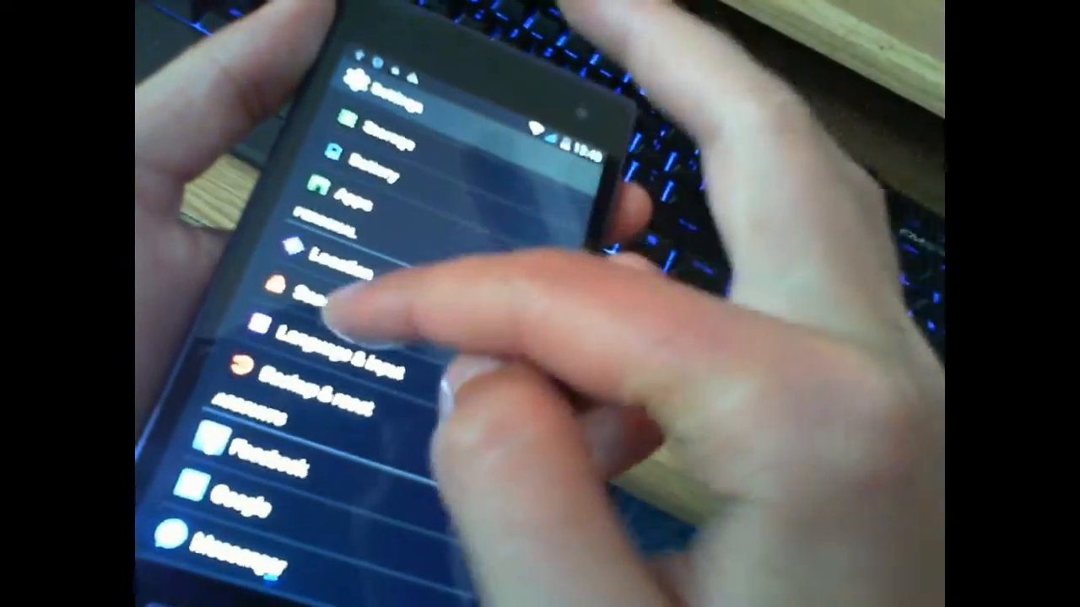
Go to the Security settings under Personal.
{"action": "left_click", "coordinate": [320, 291]}
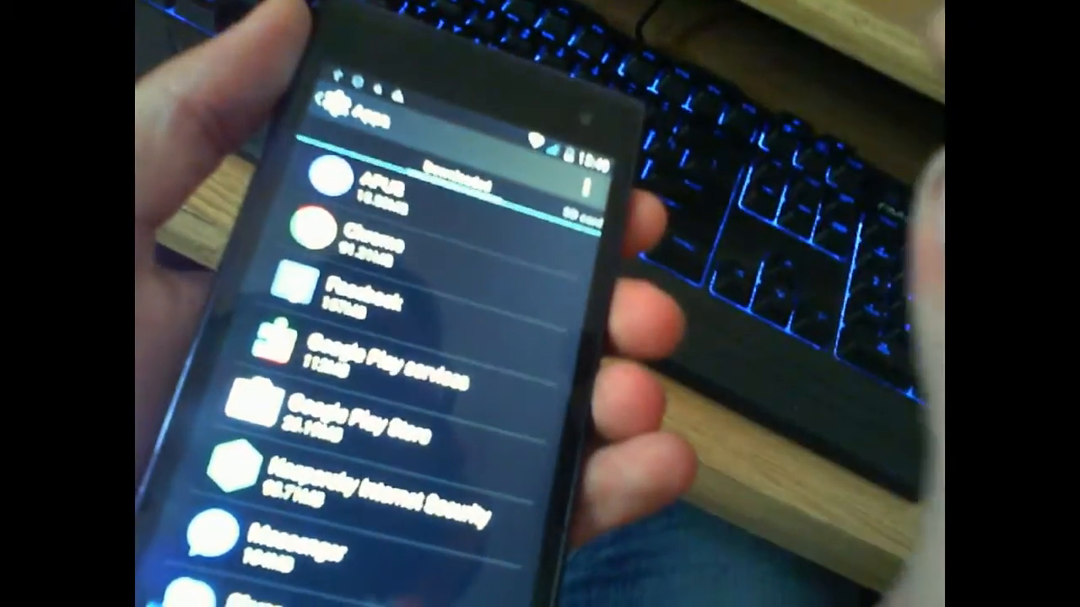
Show the App info page for APUS from the Downloaded apps list.
{"action": "left_click", "coordinate": [346, 179]}
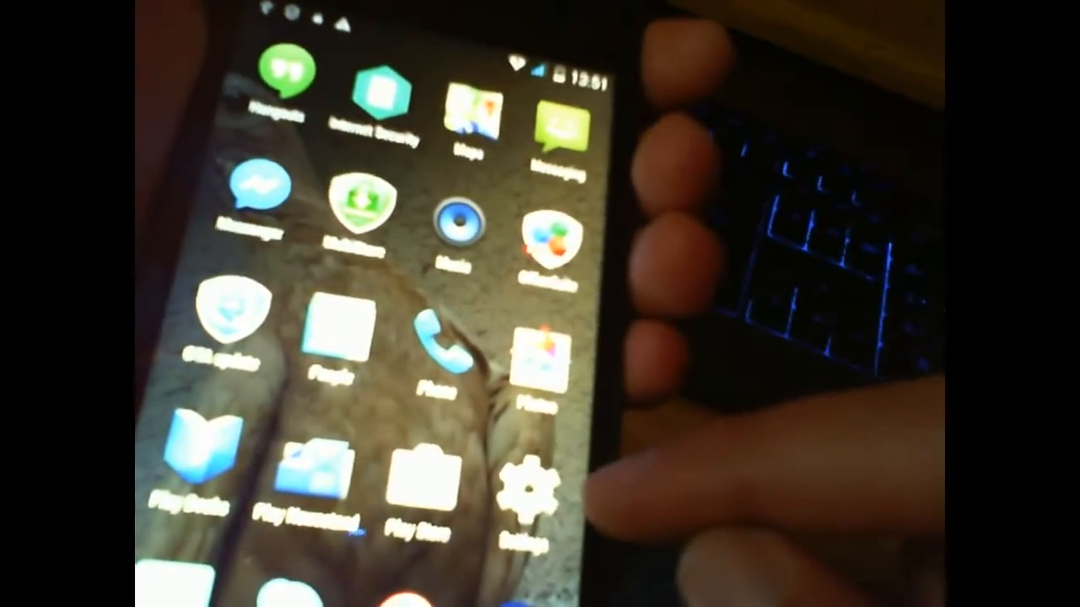
Launch Settings from the app drawer and scroll to the System section.
{"action": "left_click", "coordinate": [527, 492]}
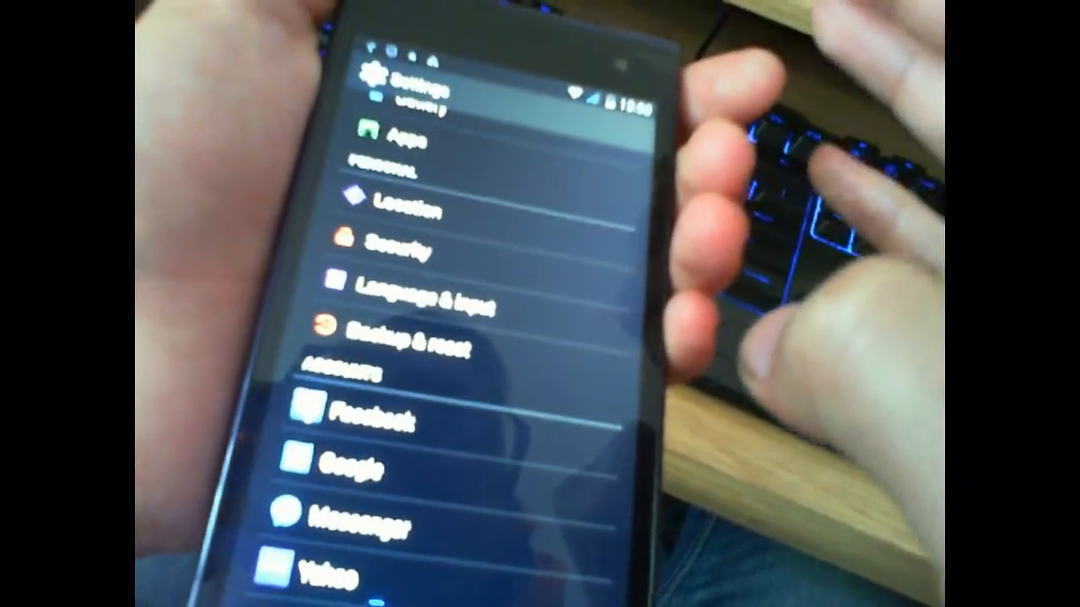
{"action": "scroll", "scroll_direction": "down", "scroll_amount": 3}
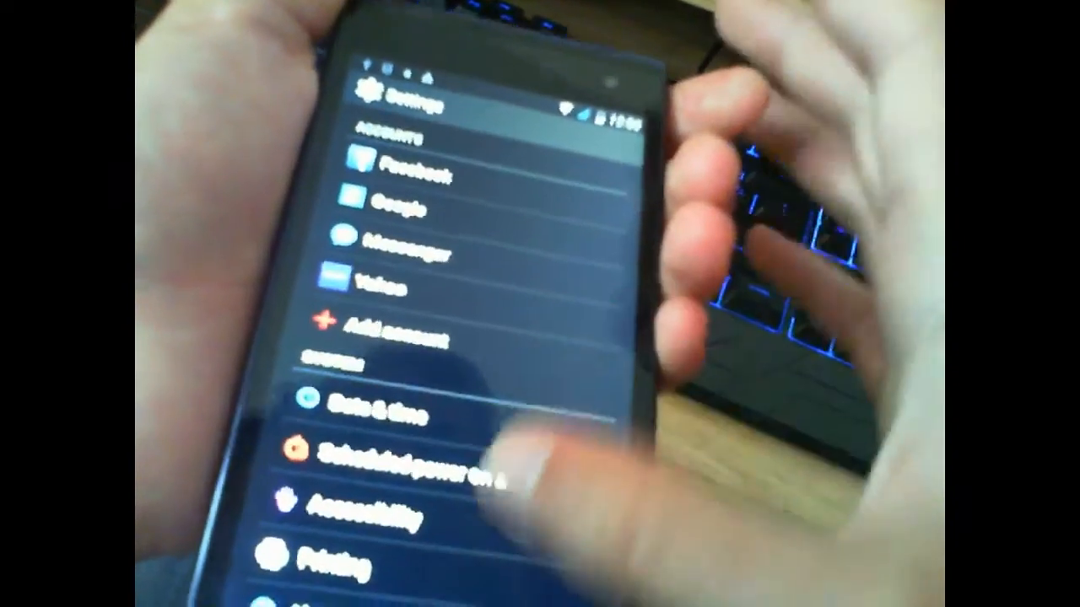